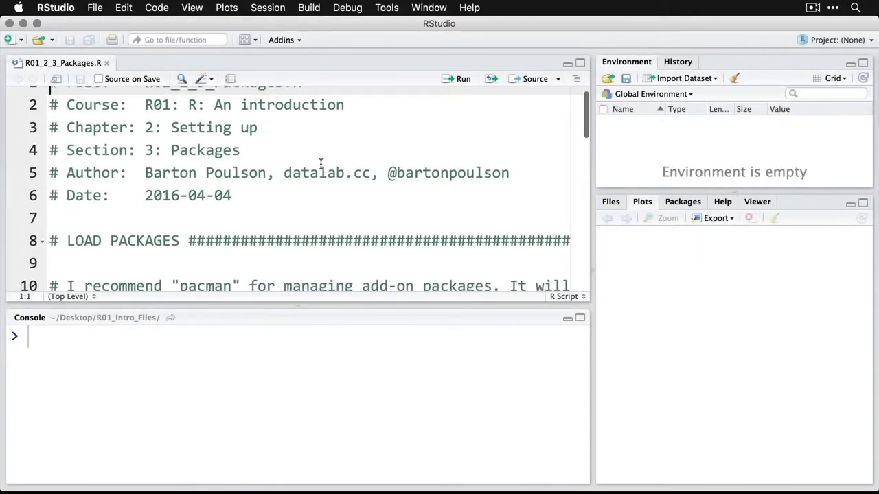
# - Place the cursor on the install.packages("pacman") line and show the Packages pane
pyautogui.scroll(-3)
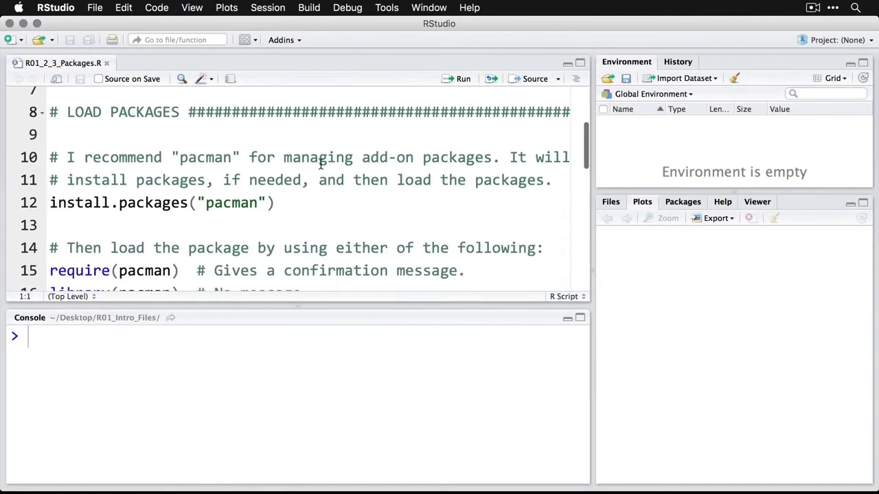
pyautogui.scroll(-3)
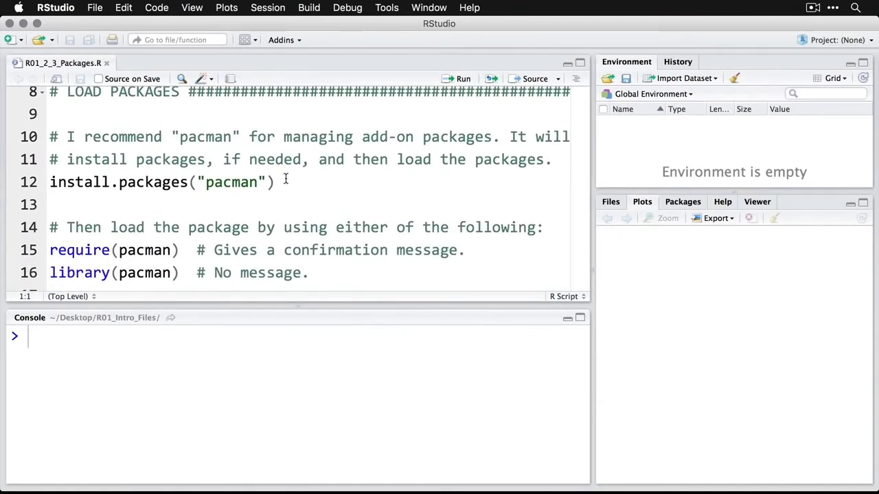
pyautogui.click(275, 182)
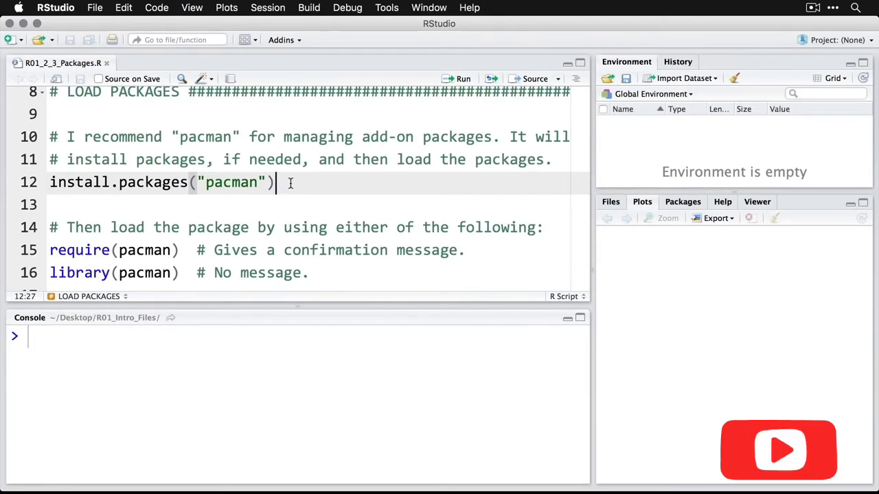
pyautogui.click(683, 202)
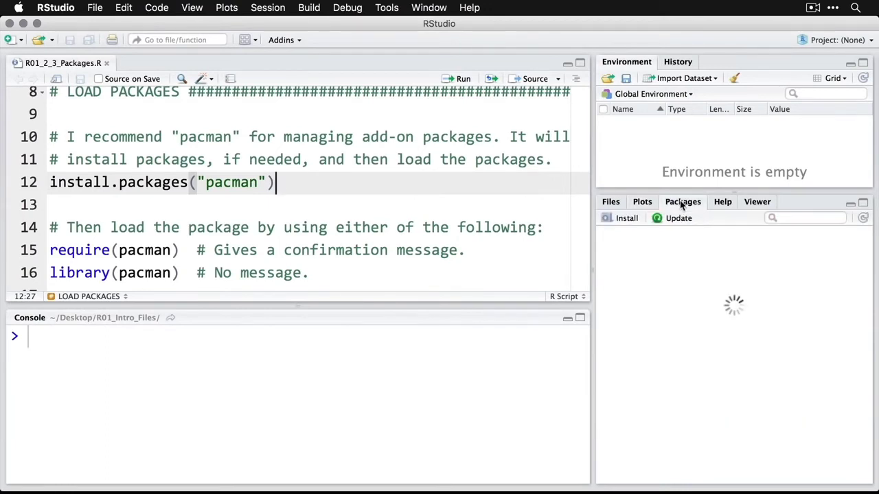
# - Scroll the installed packages list to the unchecked pacman 0.4.1 entry
pyautogui.click(682, 201)
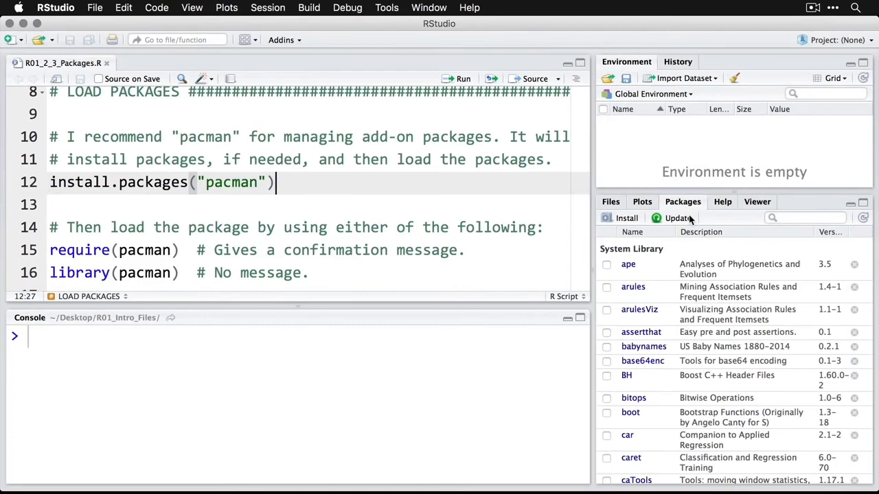
pyautogui.scroll(-3)
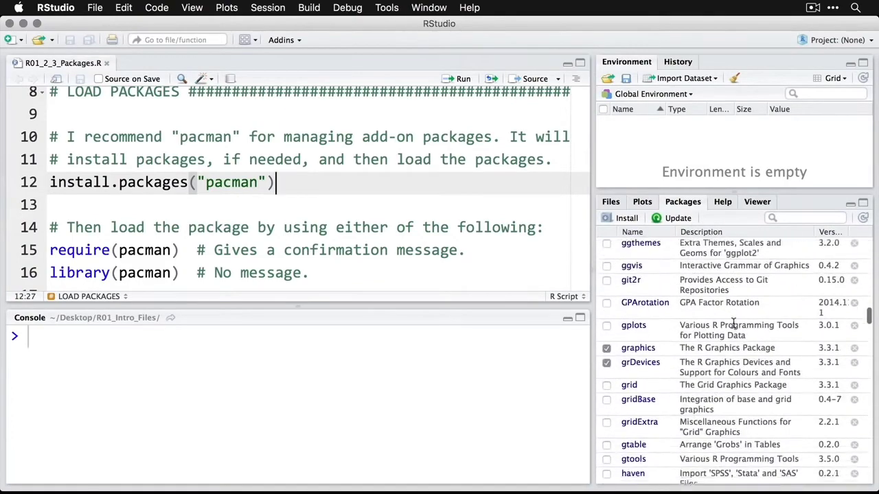
pyautogui.scroll(-3)
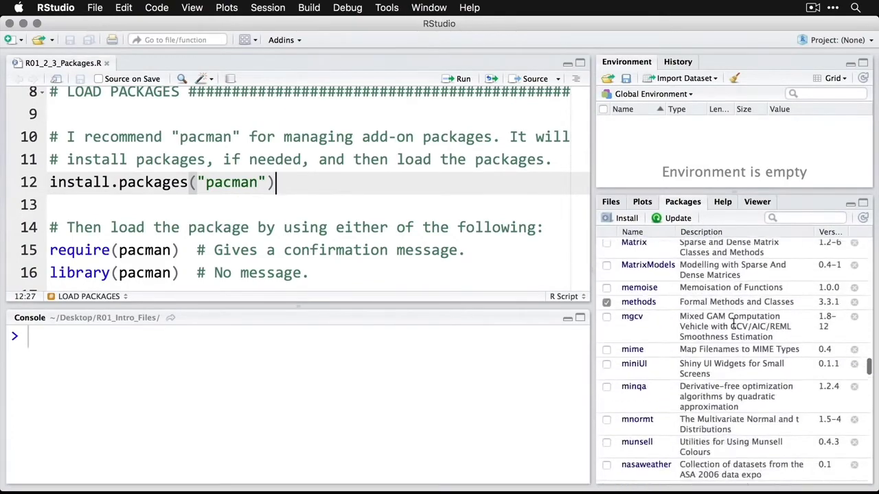
pyautogui.scroll(-3)
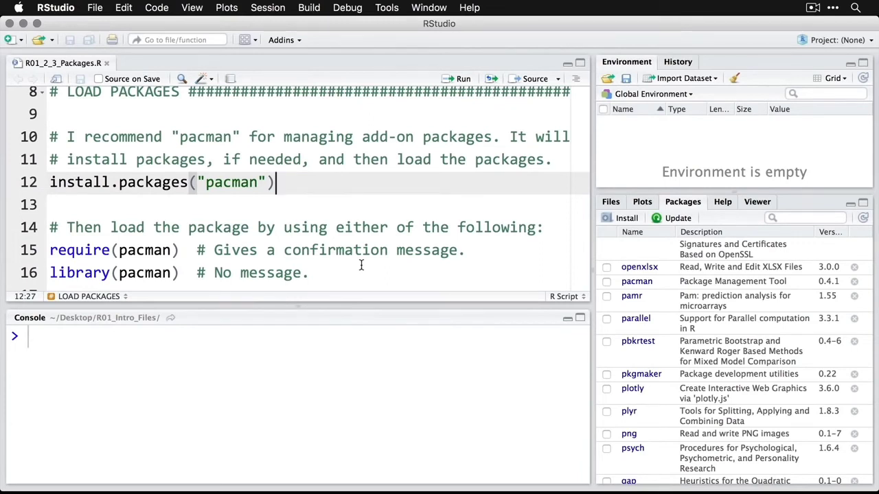
pyautogui.click(213, 205)
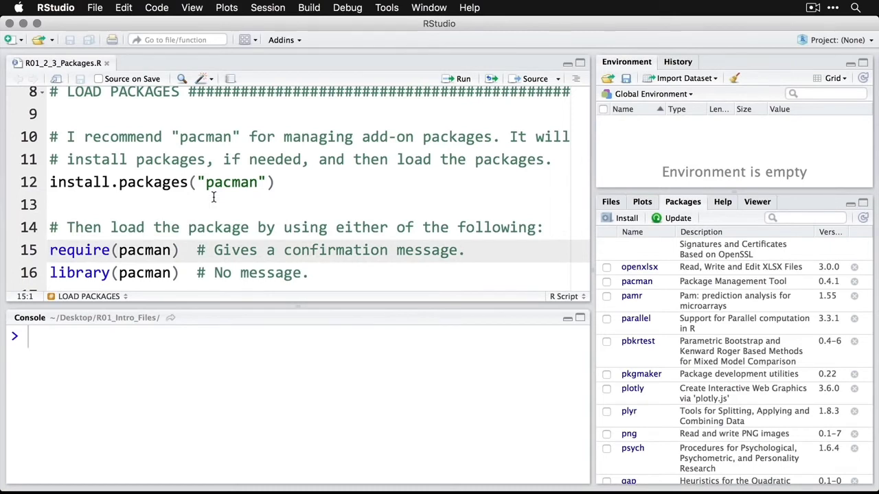
# - Run require(pacman) so the console reports 'Loading required package: pacman'
pyautogui.scroll(-3)
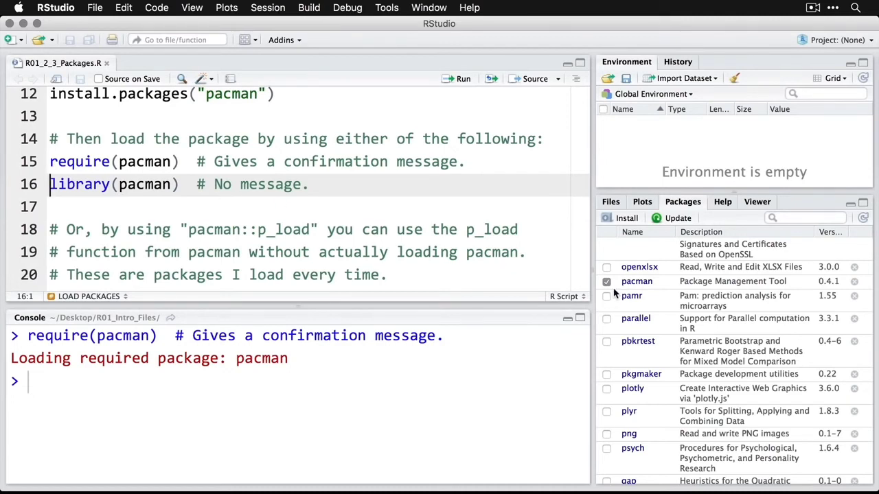
pyautogui.moveTo(377, 252)
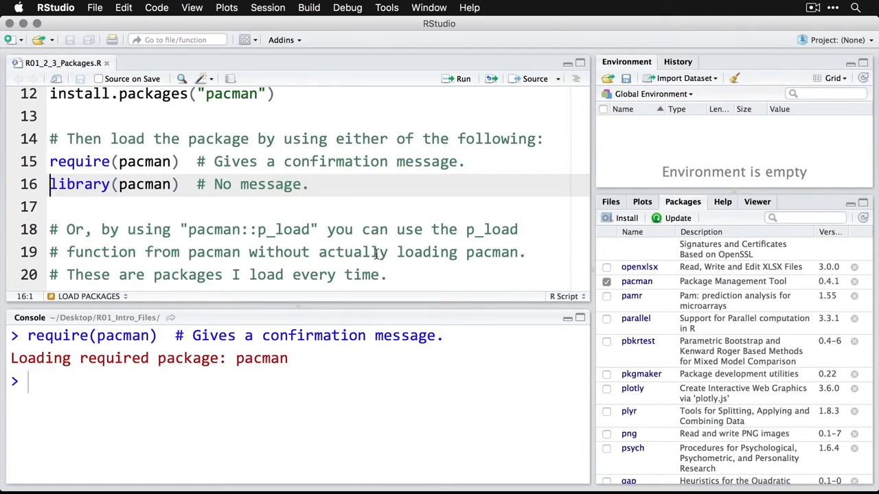
# - Run pacman::p_load for dplyr, ggplot2, tidyr and others, then library(datasets)
pyautogui.scroll(-3)
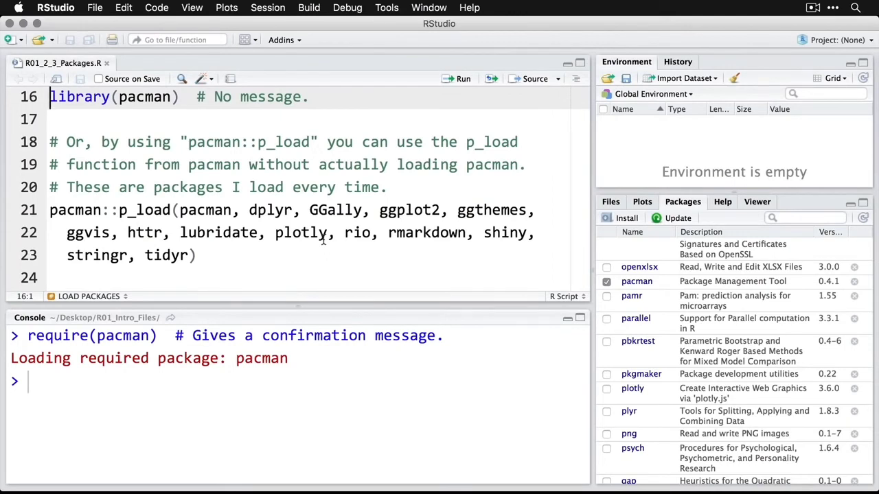
pyautogui.moveTo(154, 233)
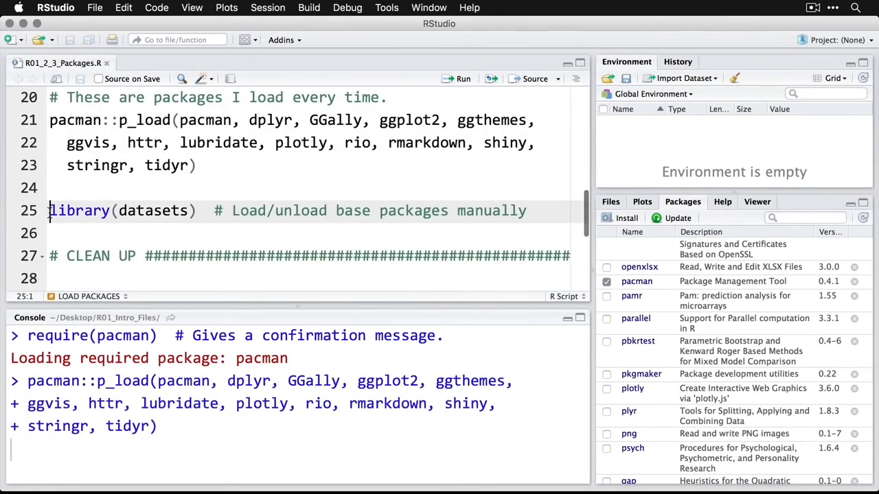
pyautogui.click(606, 388)
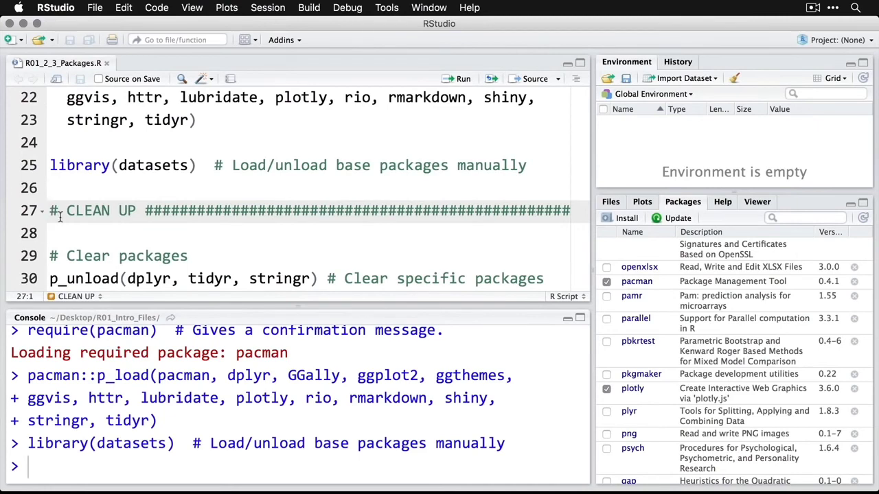
pyautogui.moveTo(74, 224)
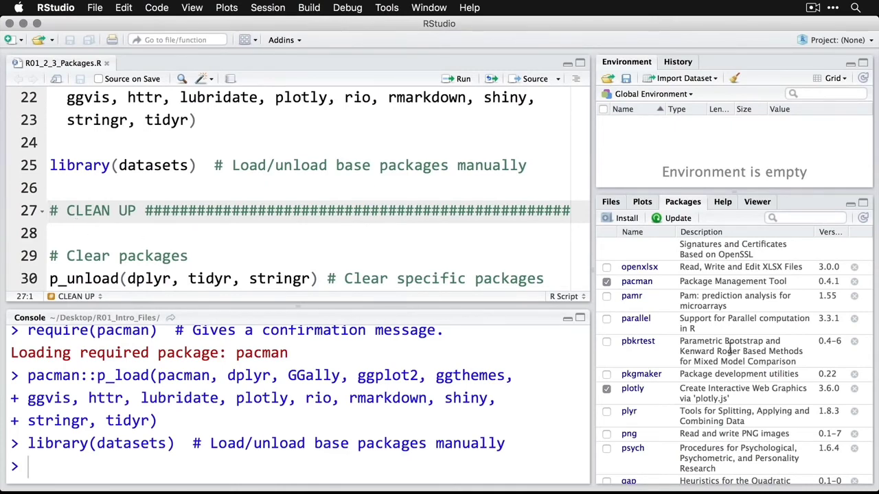
pyautogui.scroll(-3)
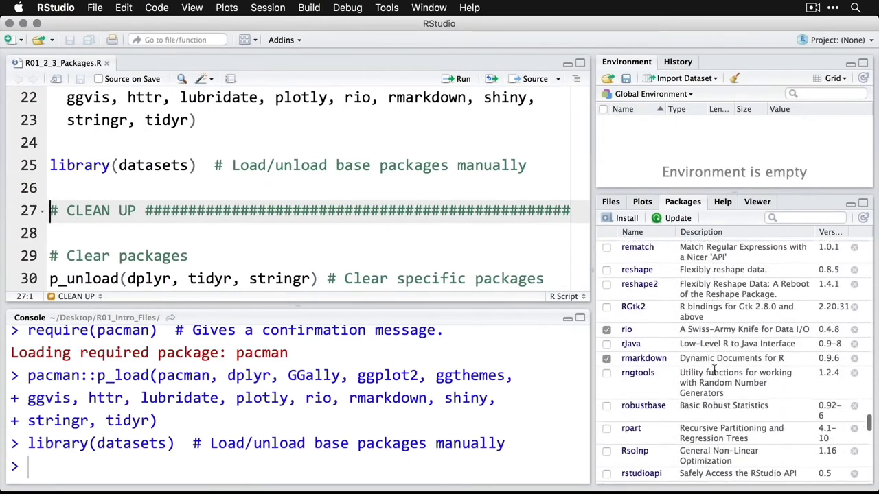
pyautogui.scroll(-3)
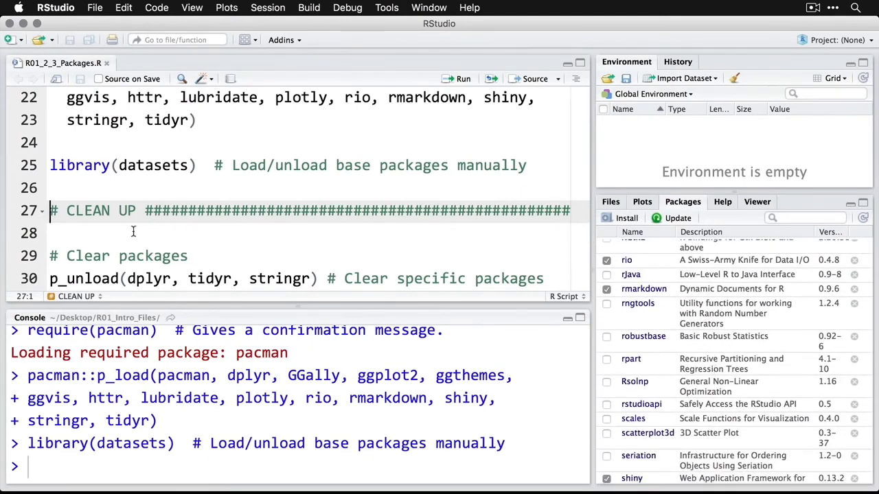
pyautogui.scroll(-3)
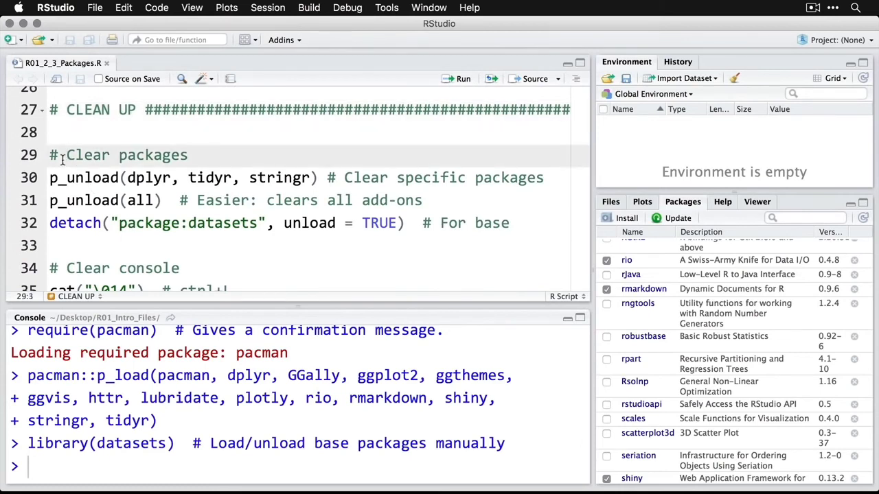
pyautogui.click(51, 178)
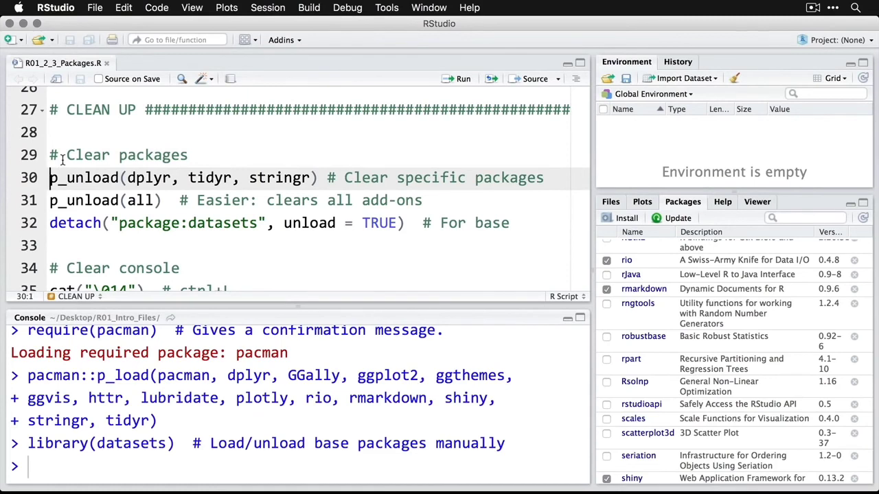
pyautogui.click(103, 200)
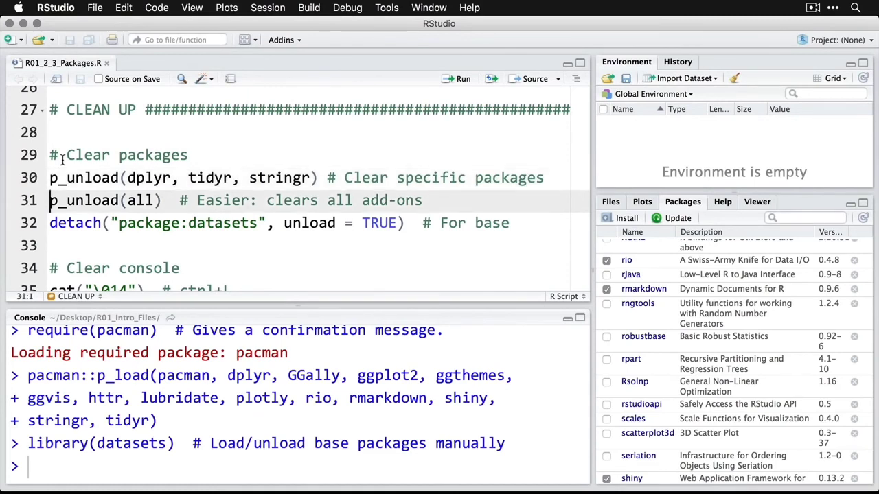